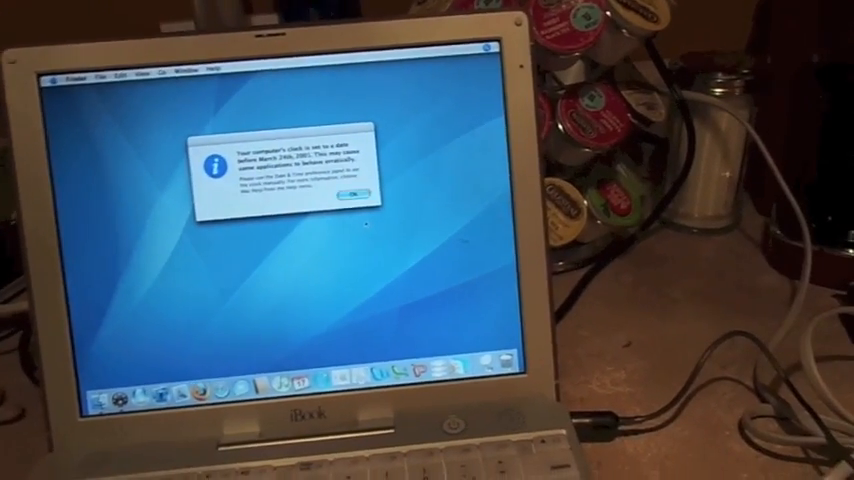
Dismiss the clock date/time warning and bring up About This Mac showing the 500 MHz PowerPC G4
click(352, 192)
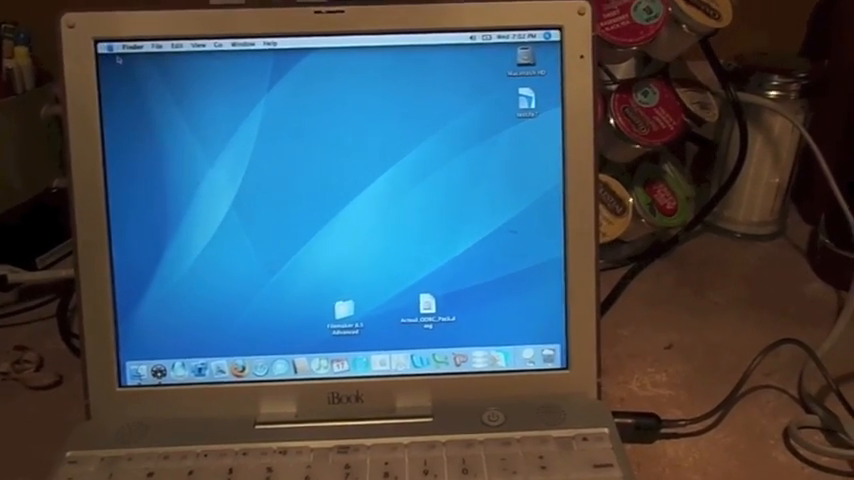
click(114, 44)
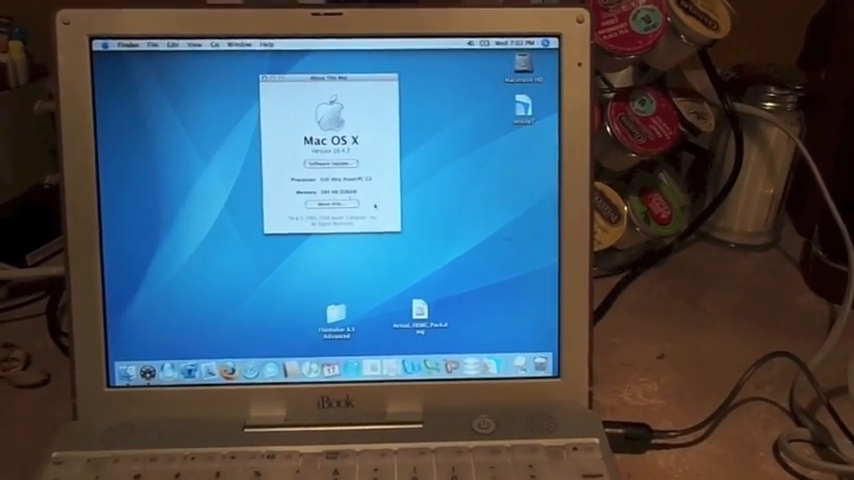